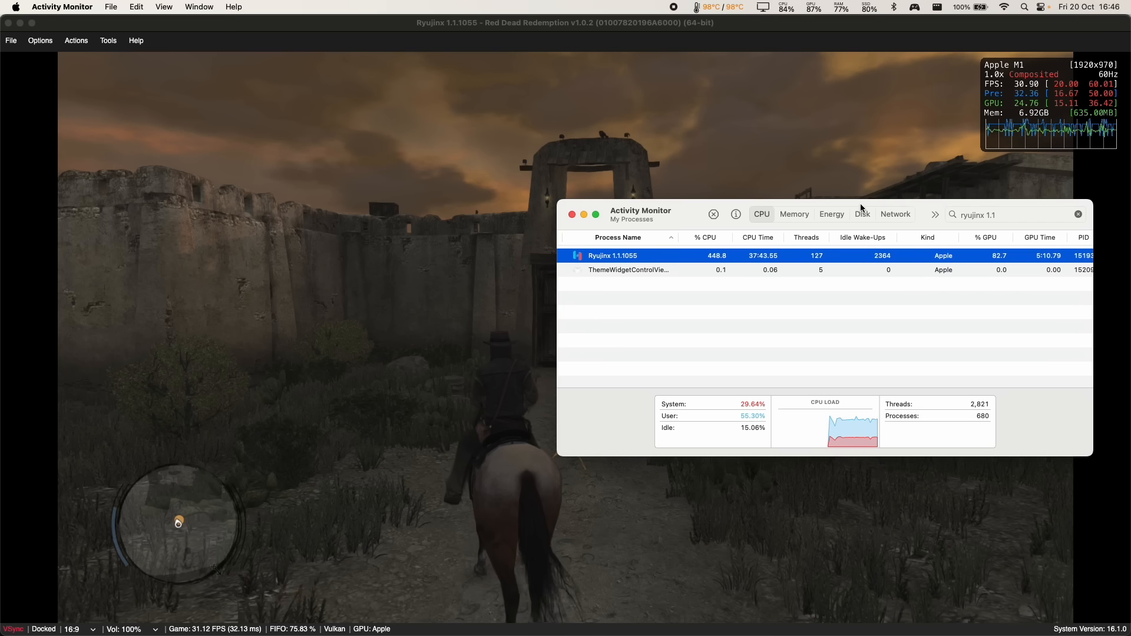
- Show the Game Mode status menu from the macOS menu bar, reporting Game Mode paused for Ryujinx
left_click(915, 7)
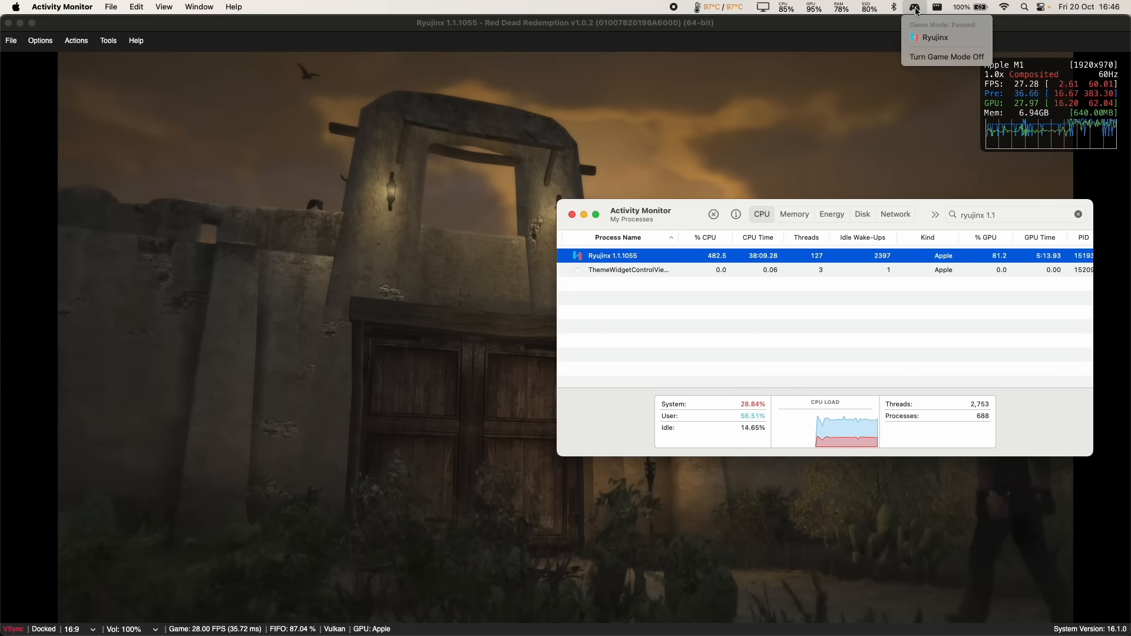
mouse_move(860, 70)
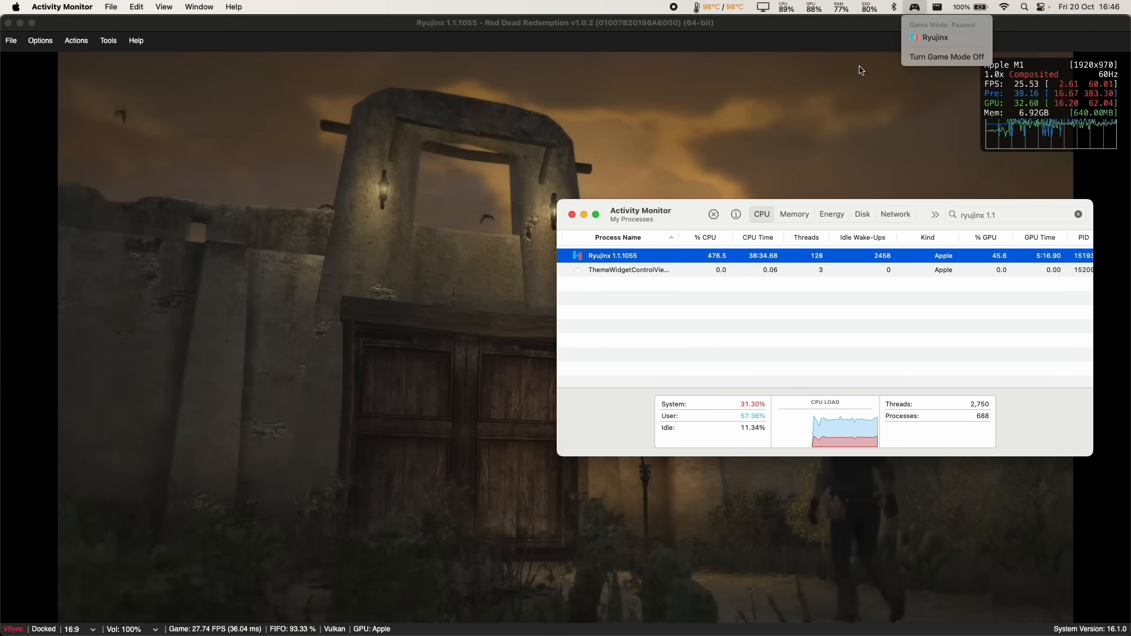